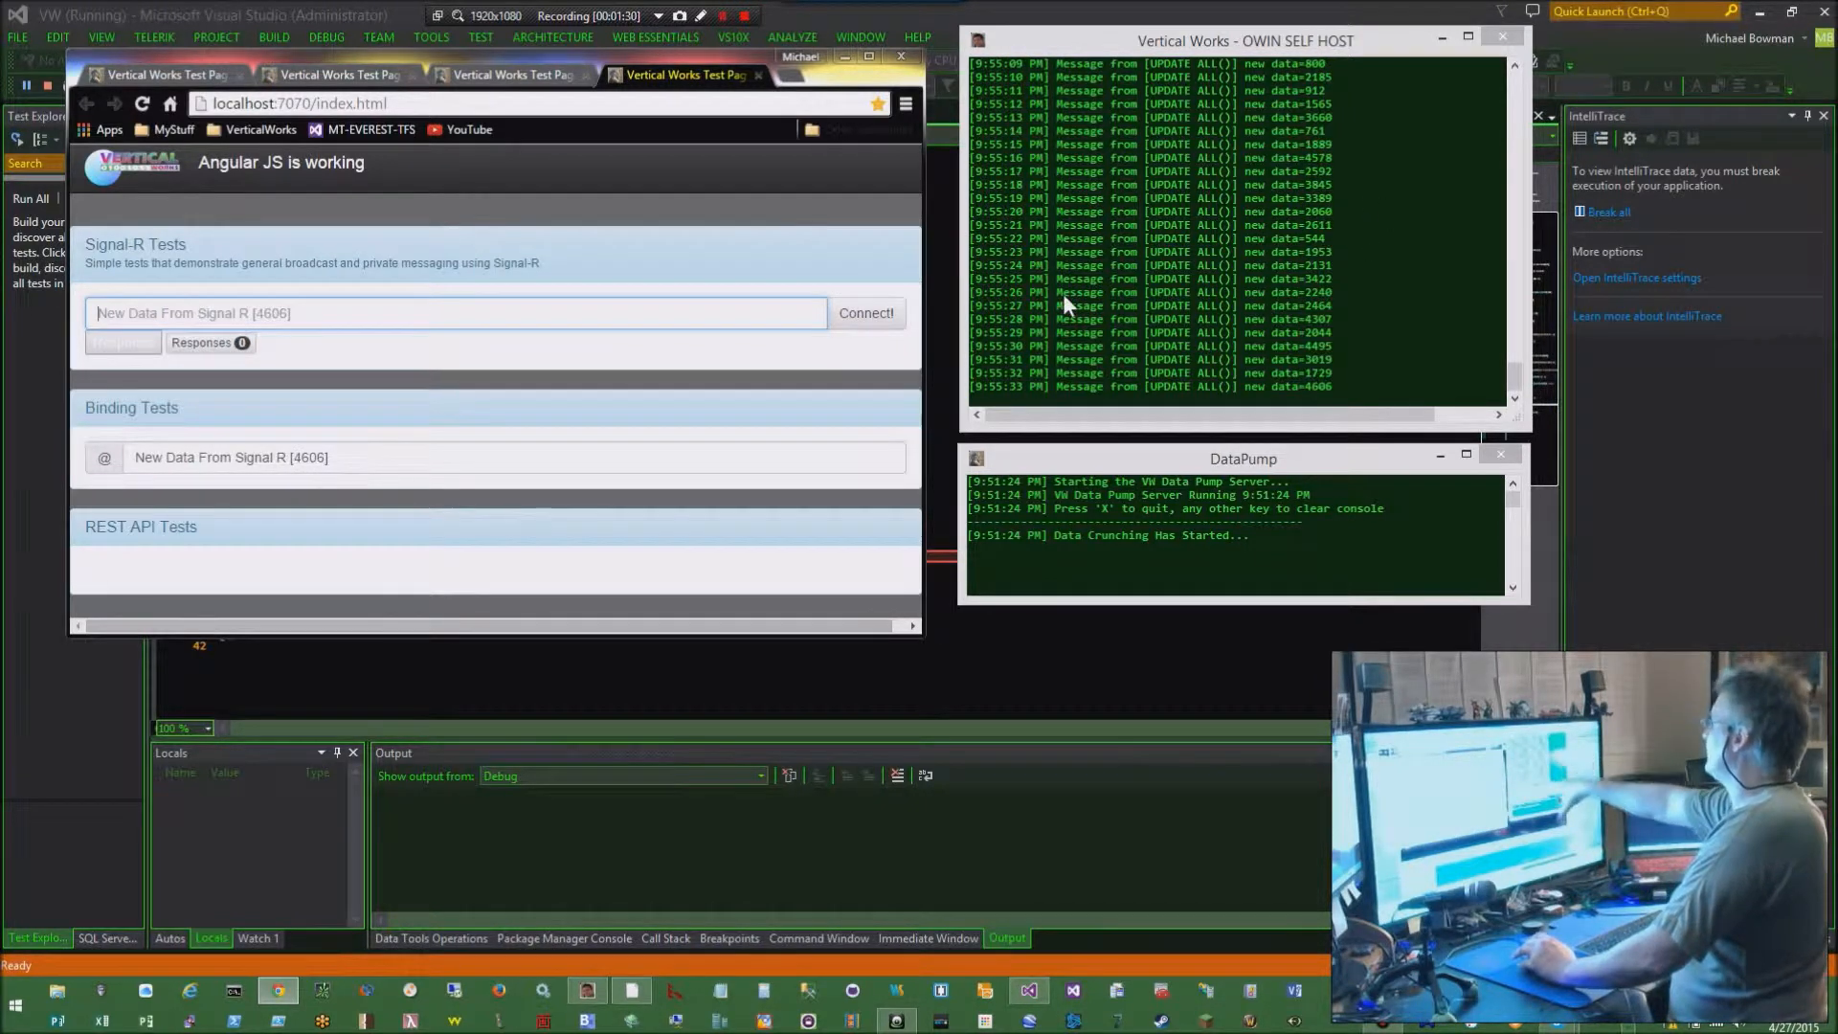
# Connect the Signal-R test page to the hub and watch greeting and live data values arrive
pyautogui.click(865, 313)
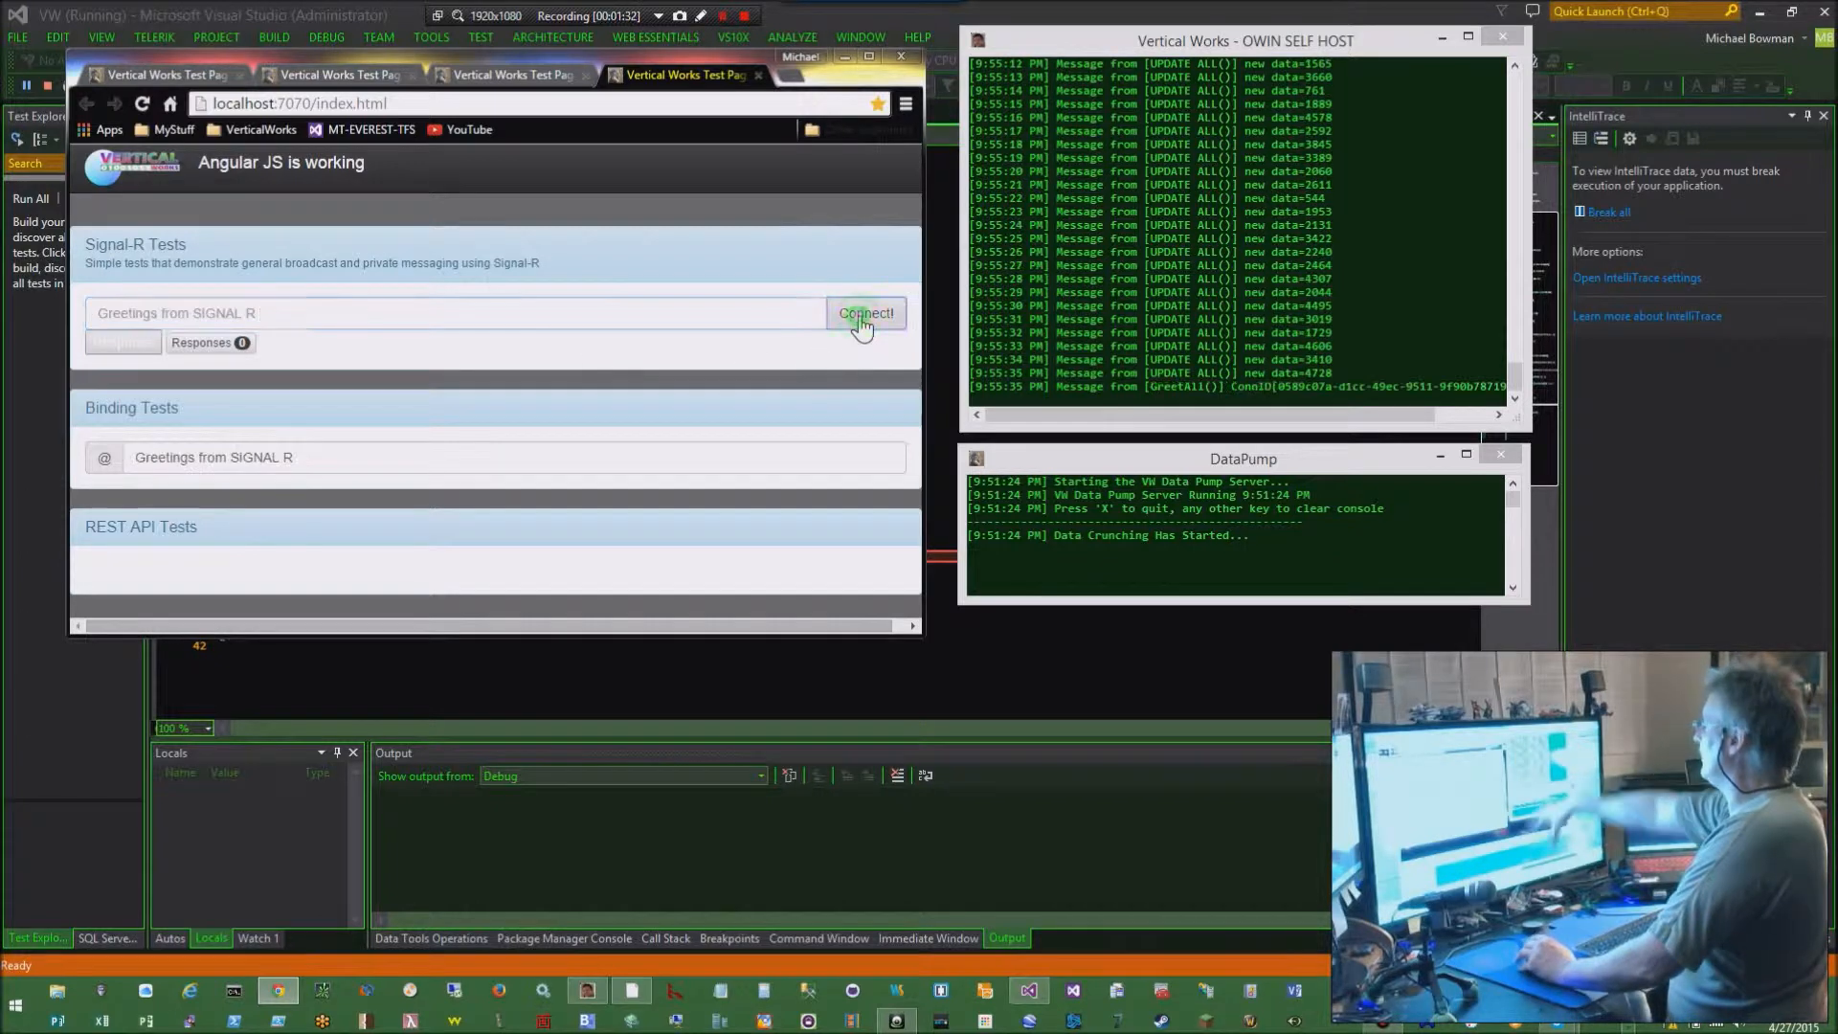
pyautogui.click(865, 313)
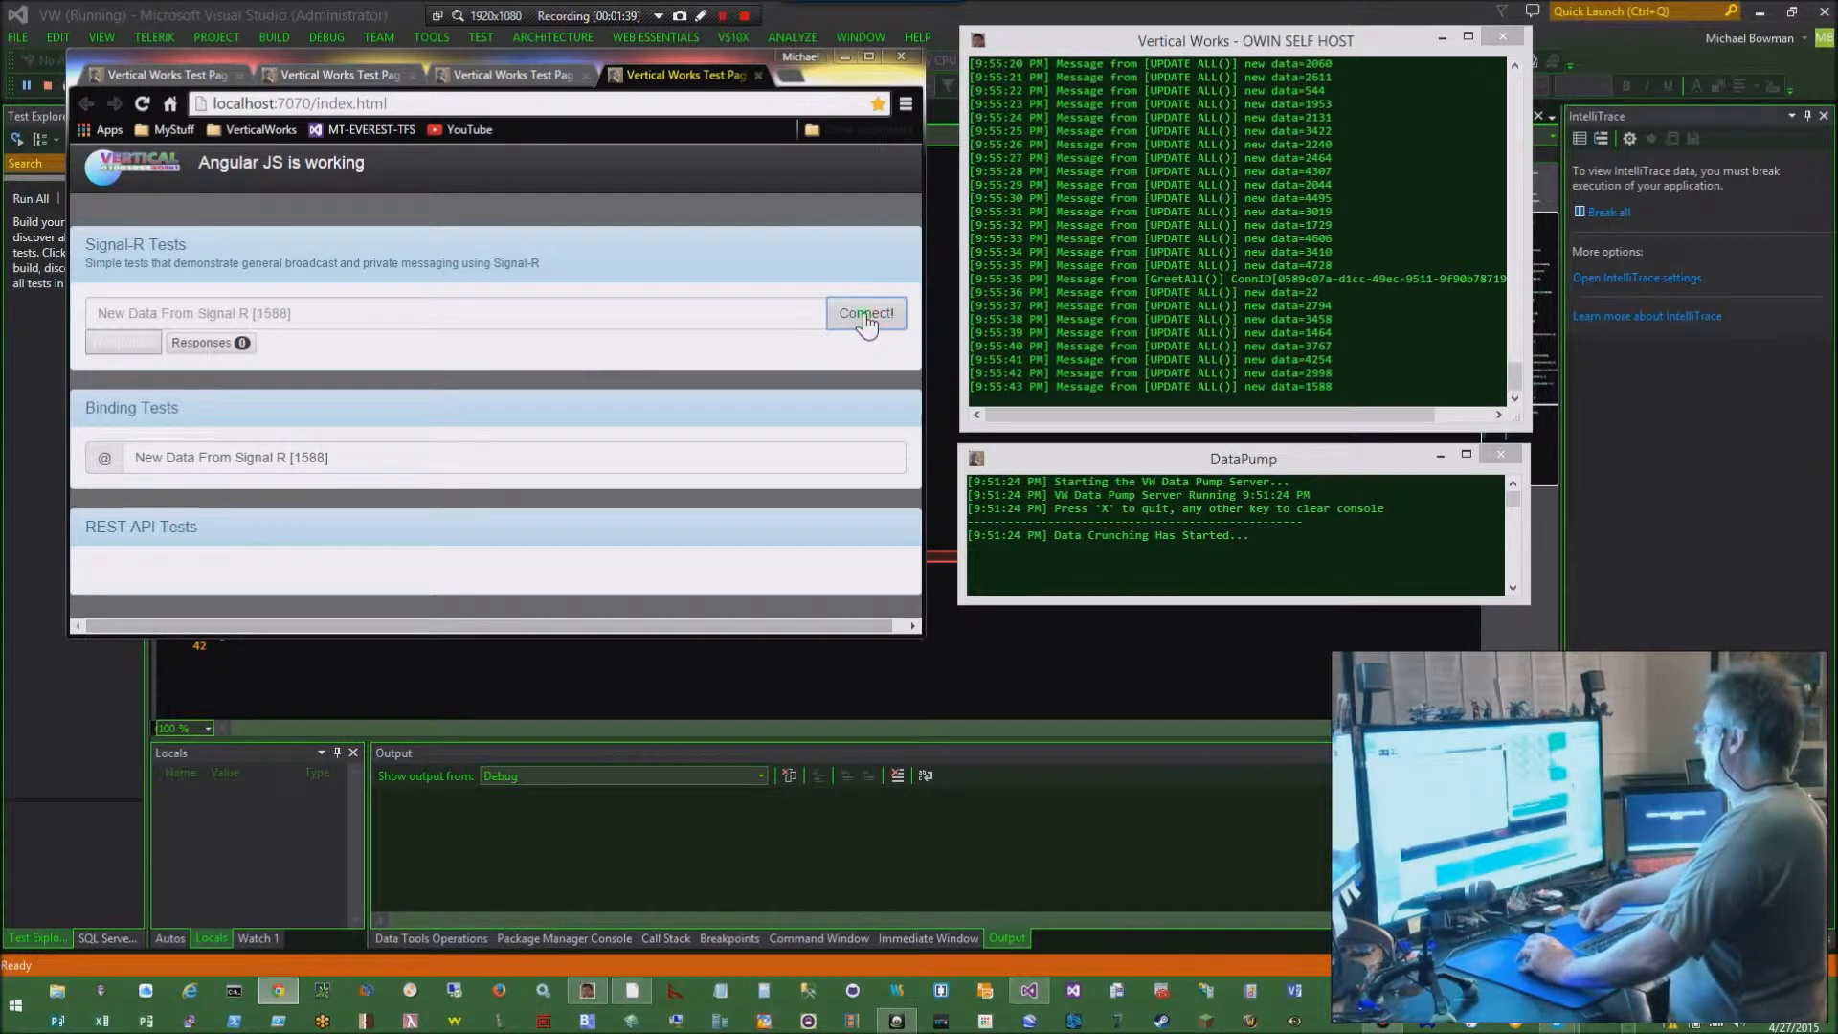
pyautogui.click(865, 313)
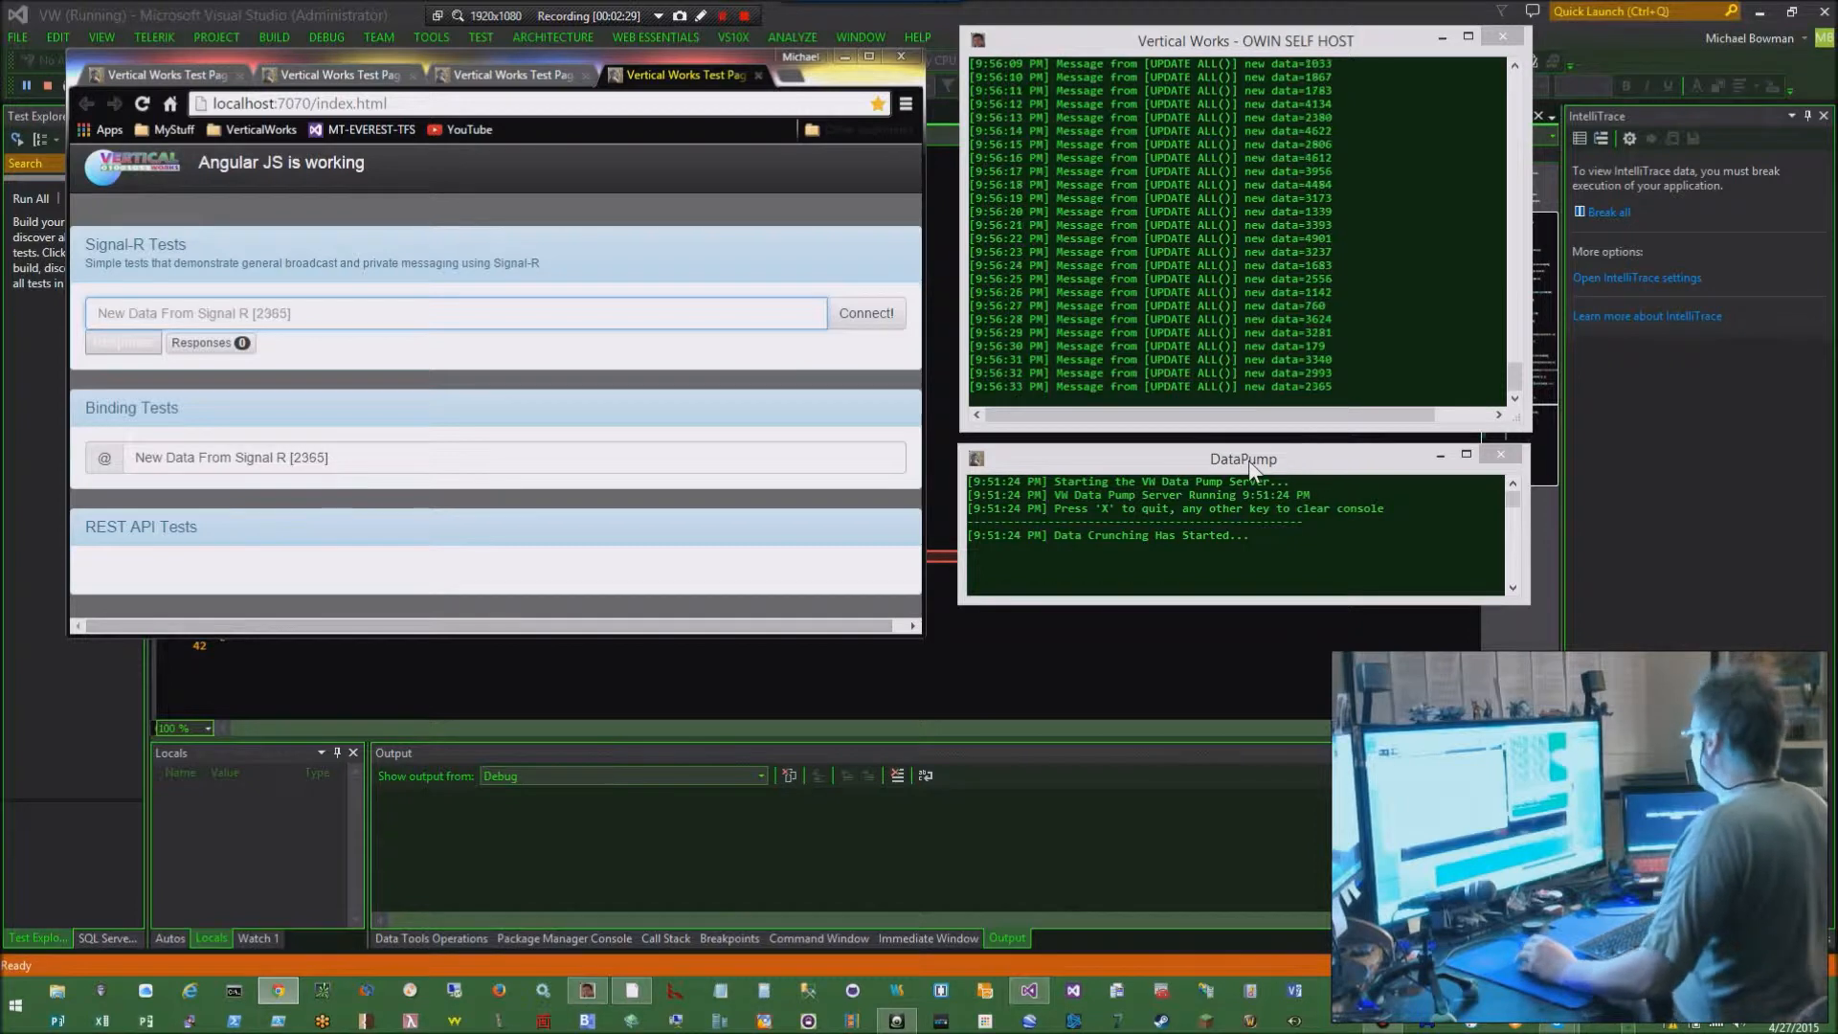
# Close the DataPump console, reconnect the test page, and relaunch DataPump from the taskbar
pyautogui.click(1241, 458)
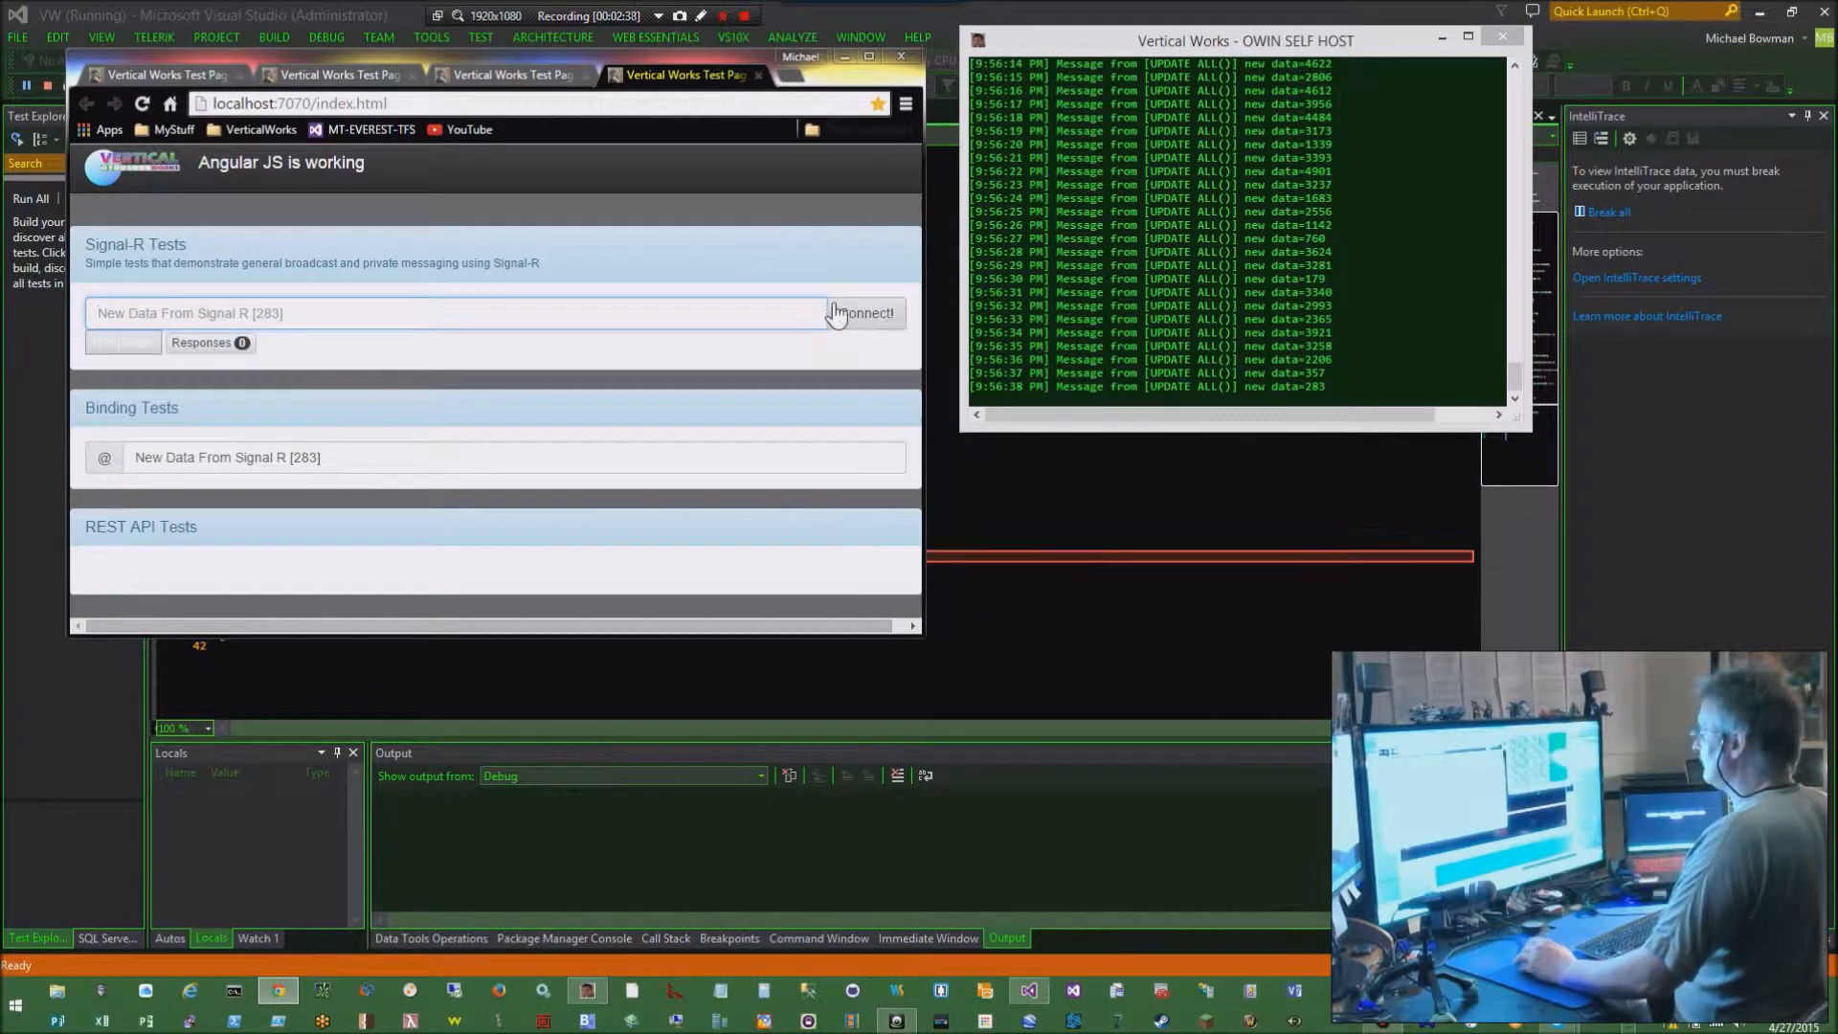
pyautogui.click(865, 313)
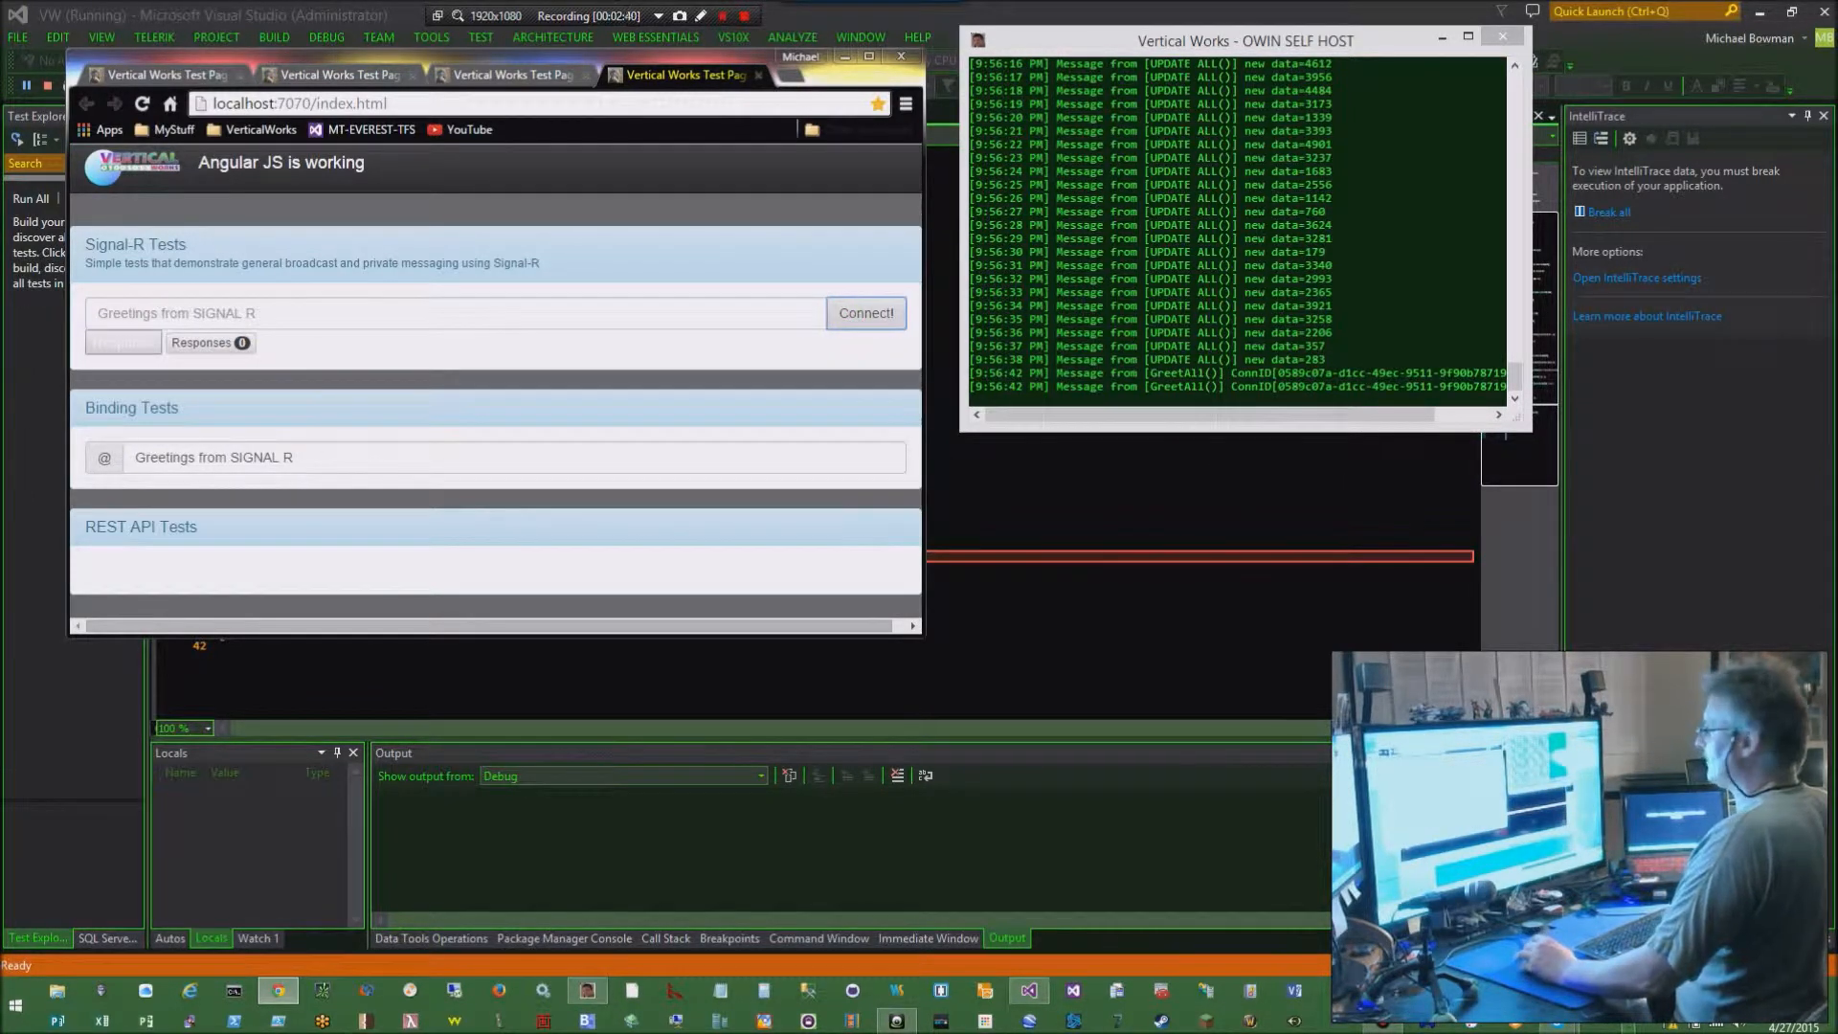
pyautogui.moveTo(821, 403)
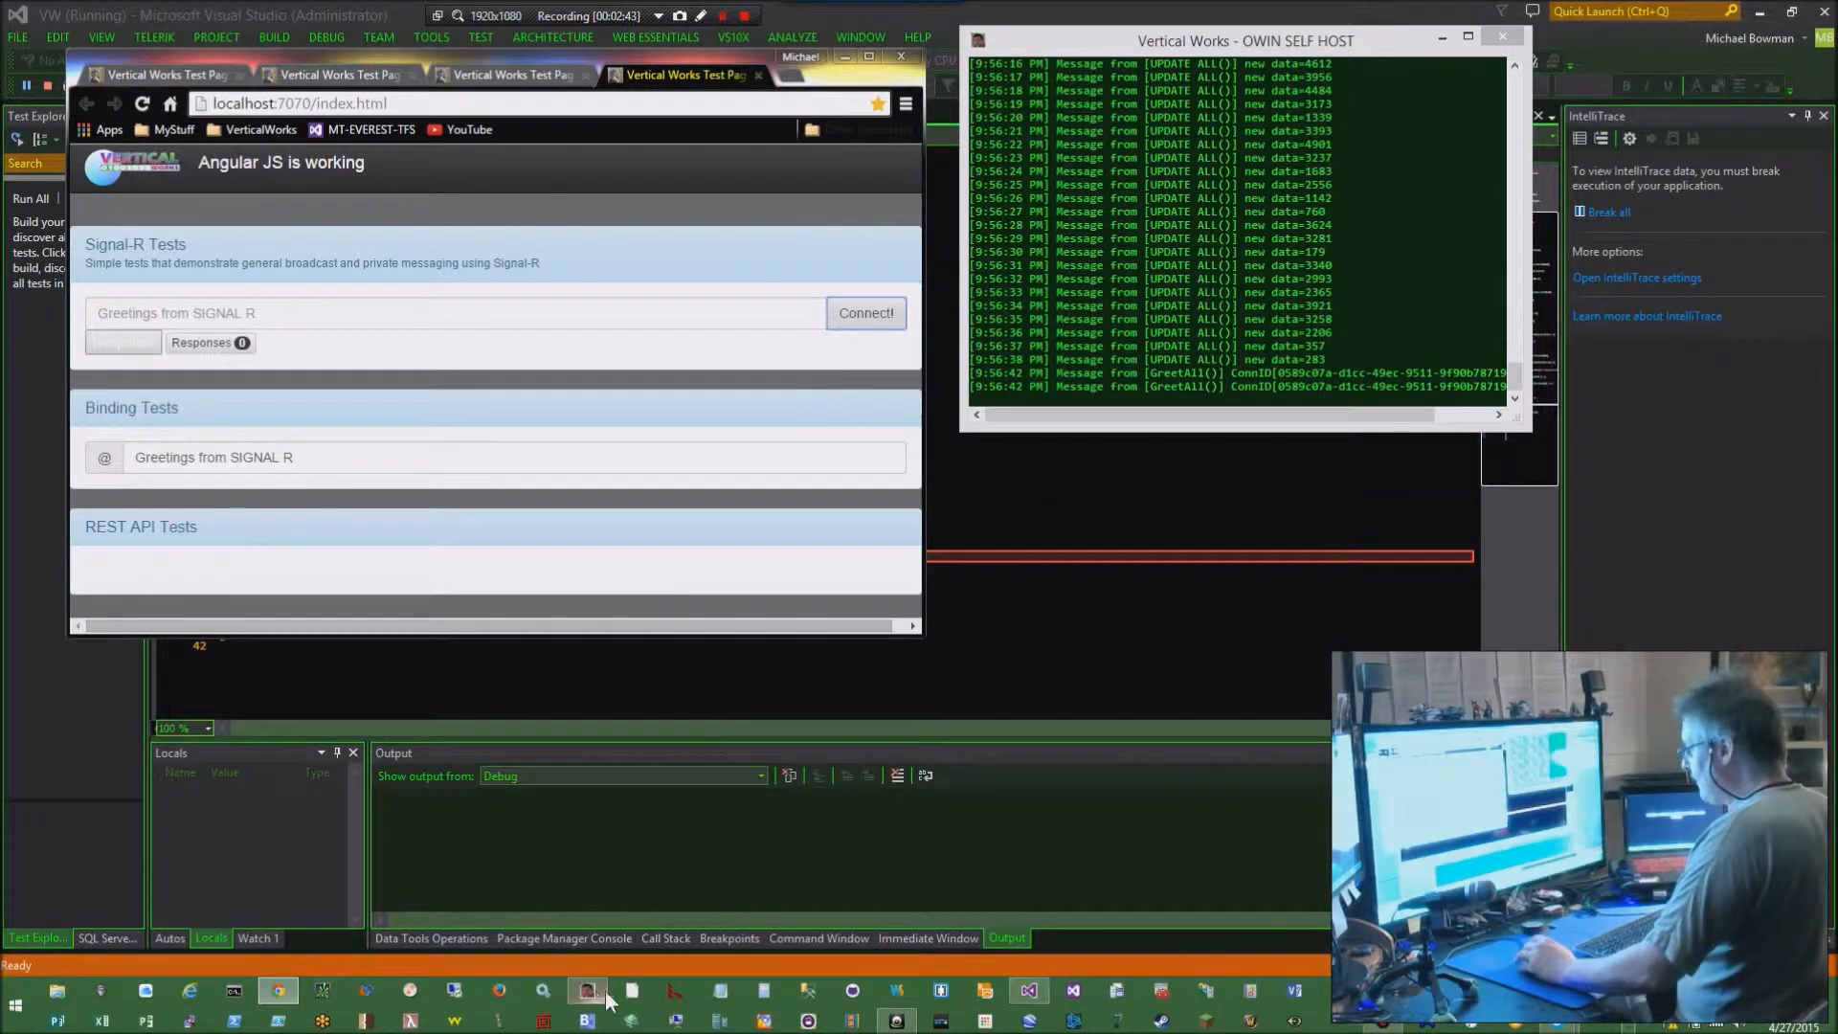
pyautogui.click(631, 991)
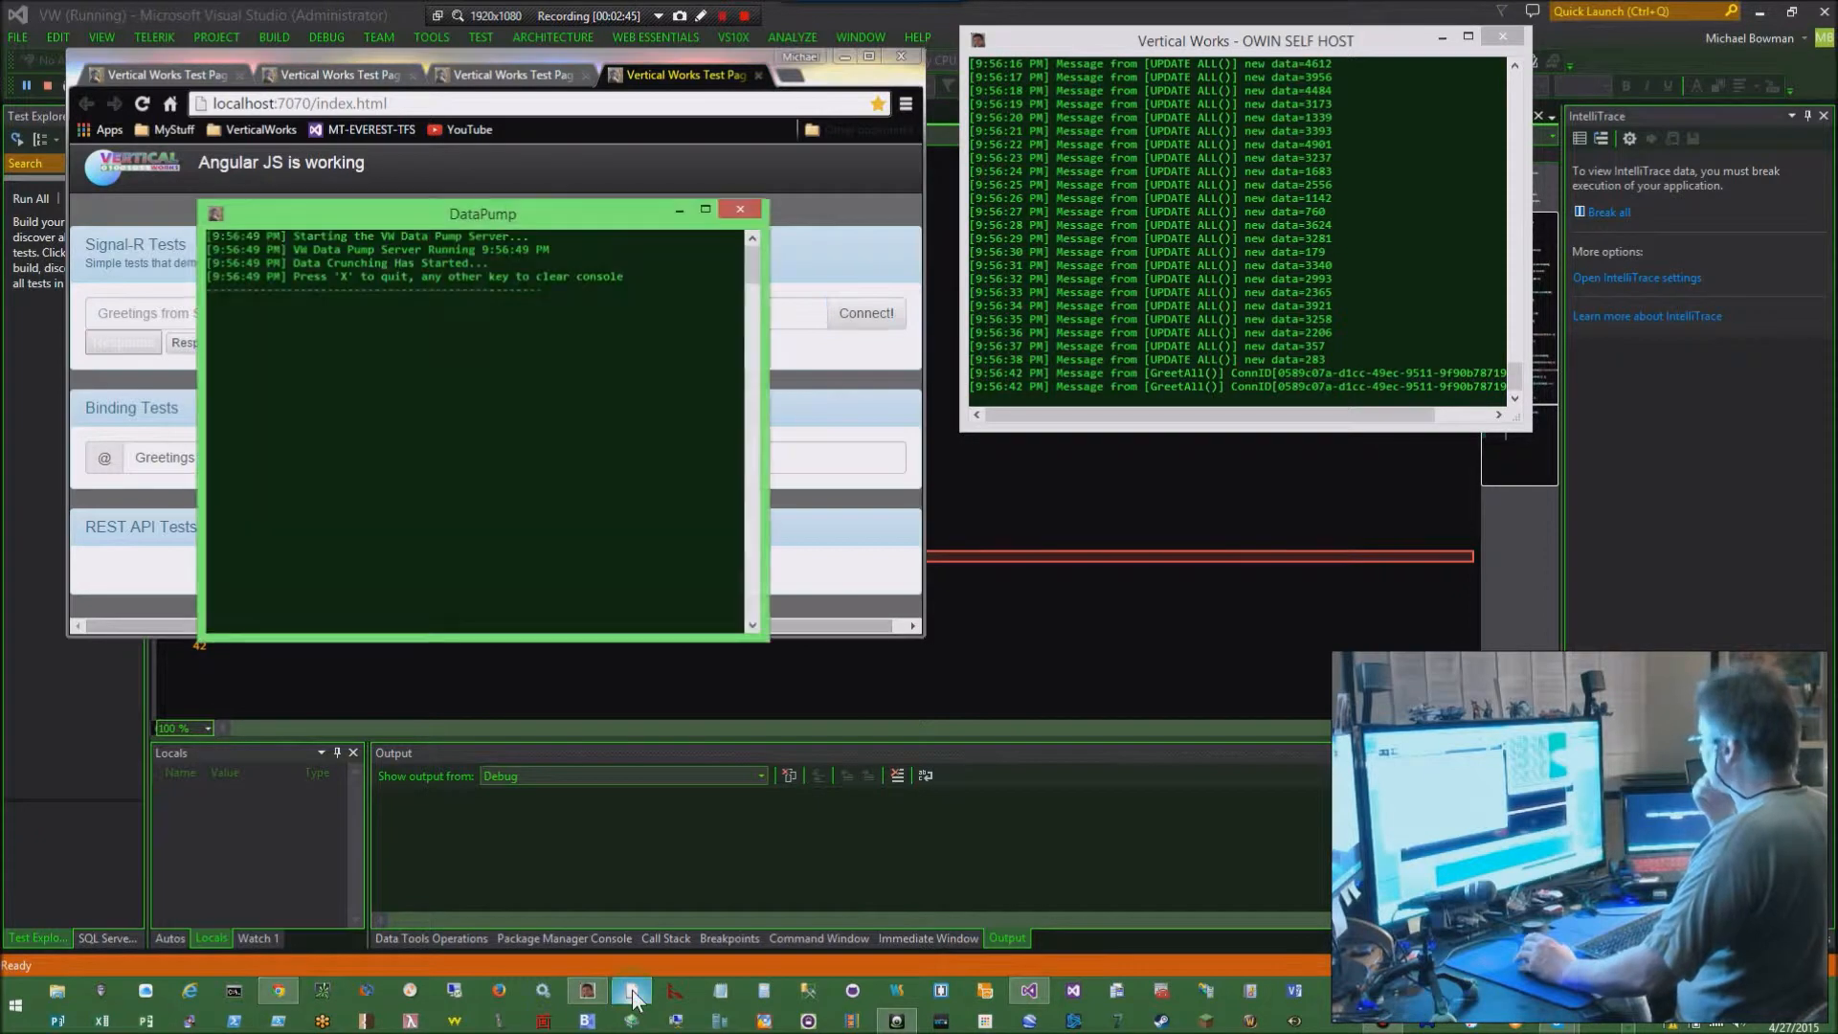